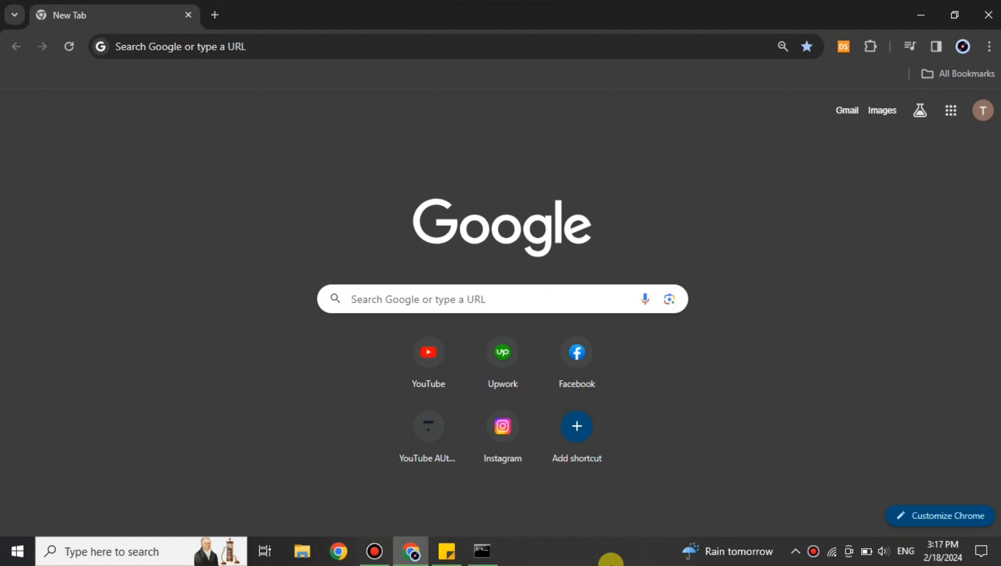
{"action": "mouse_move", "coordinate": [193, 86]}
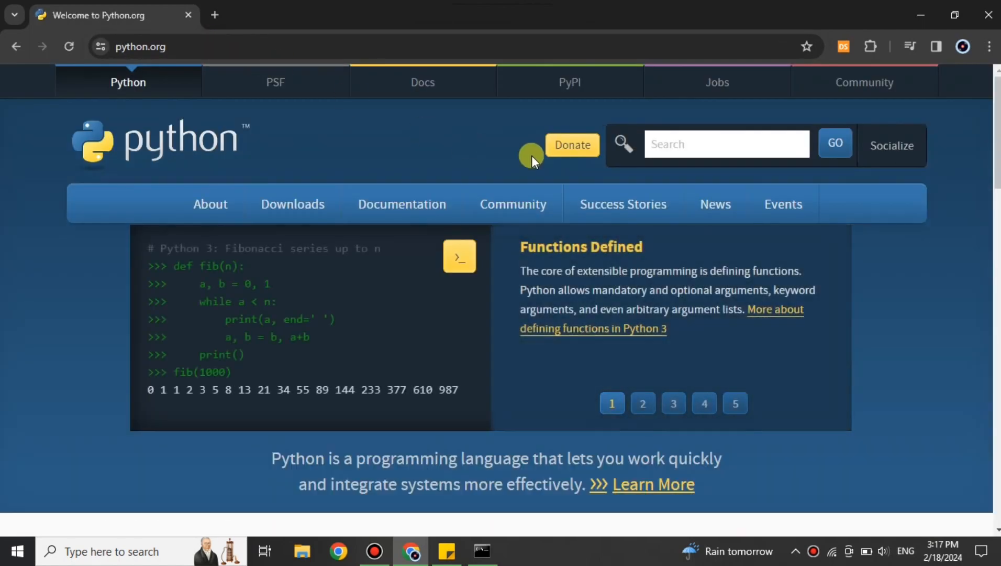
{"action": "mouse_move", "coordinate": [303, 353]}
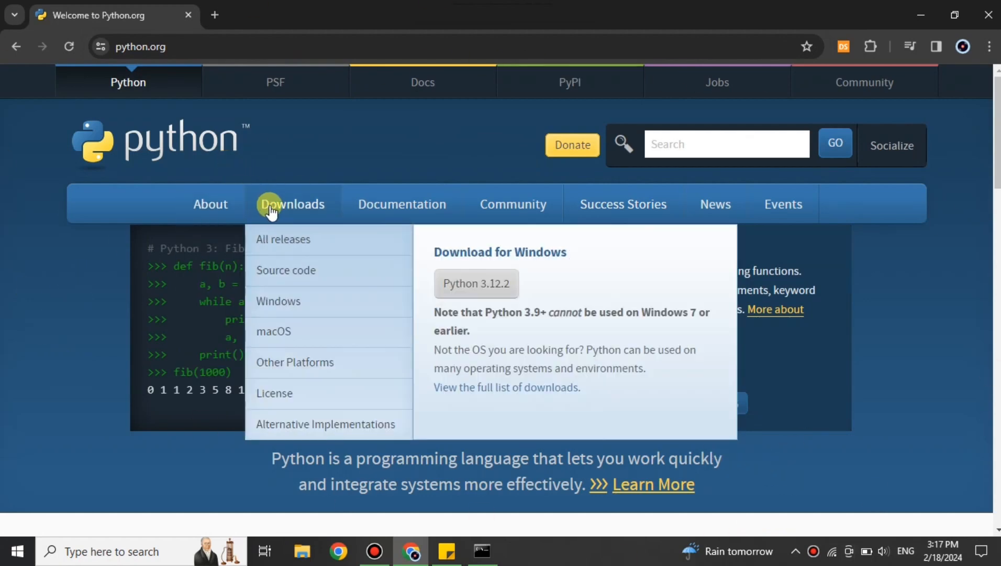
{"action": "mouse_move", "coordinate": [539, 278]}
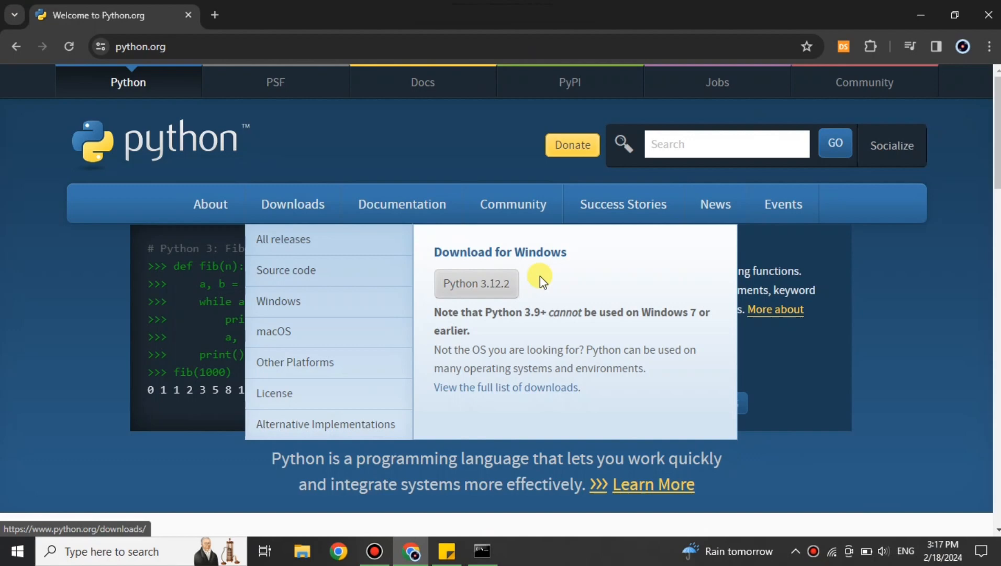
{"action": "mouse_move", "coordinate": [336, 340]}
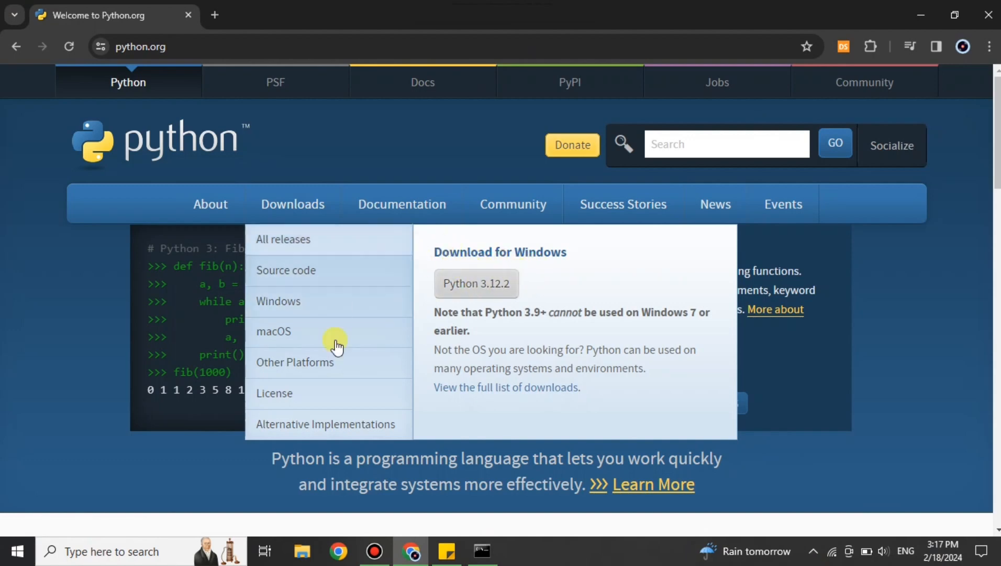
{"action": "mouse_move", "coordinate": [384, 399]}
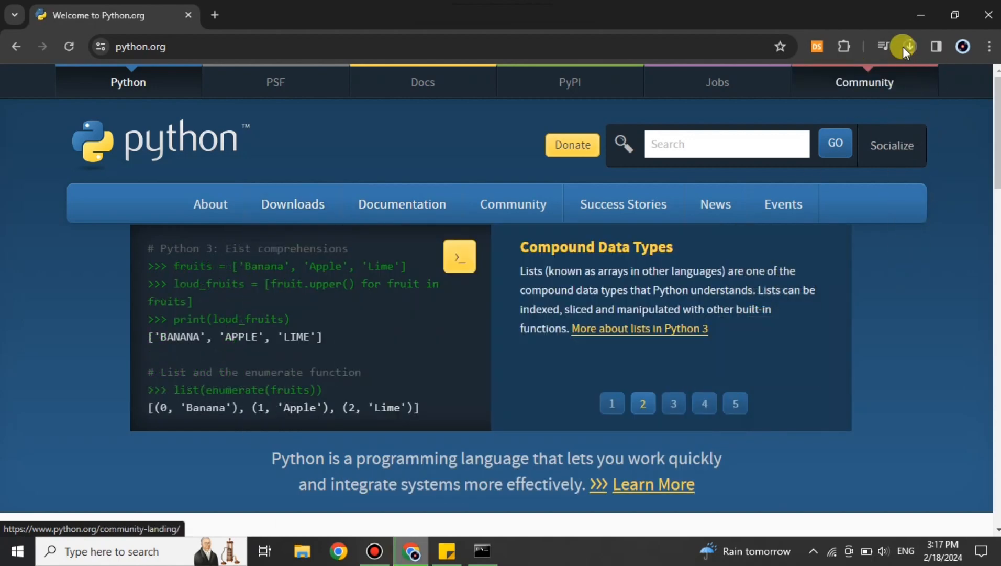
{"action": "mouse_move", "coordinate": [905, 46]}
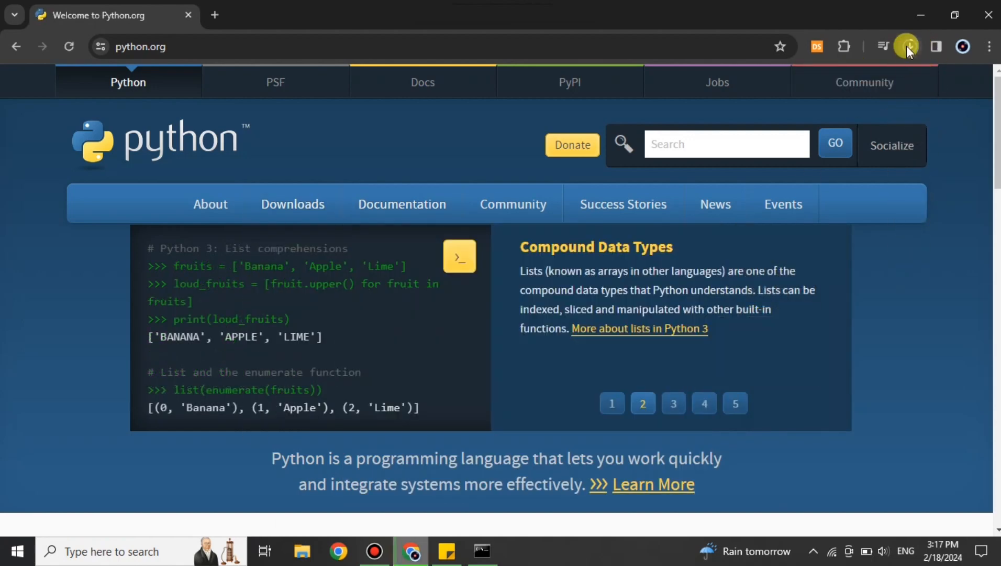
{"action": "mouse_move", "coordinate": [910, 50]}
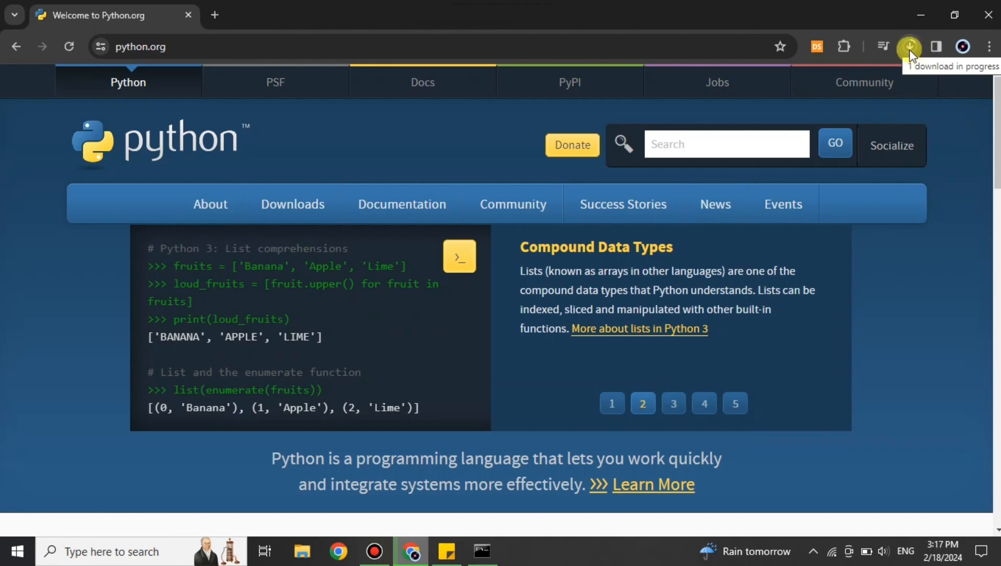
{"action": "mouse_move", "coordinate": [586, 394]}
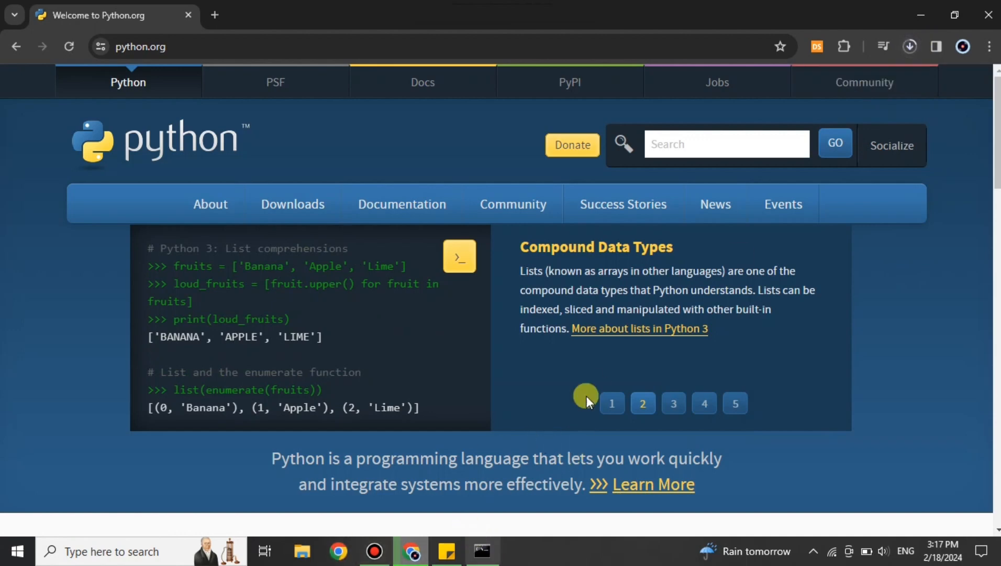
{"action": "mouse_move", "coordinate": [903, 83]}
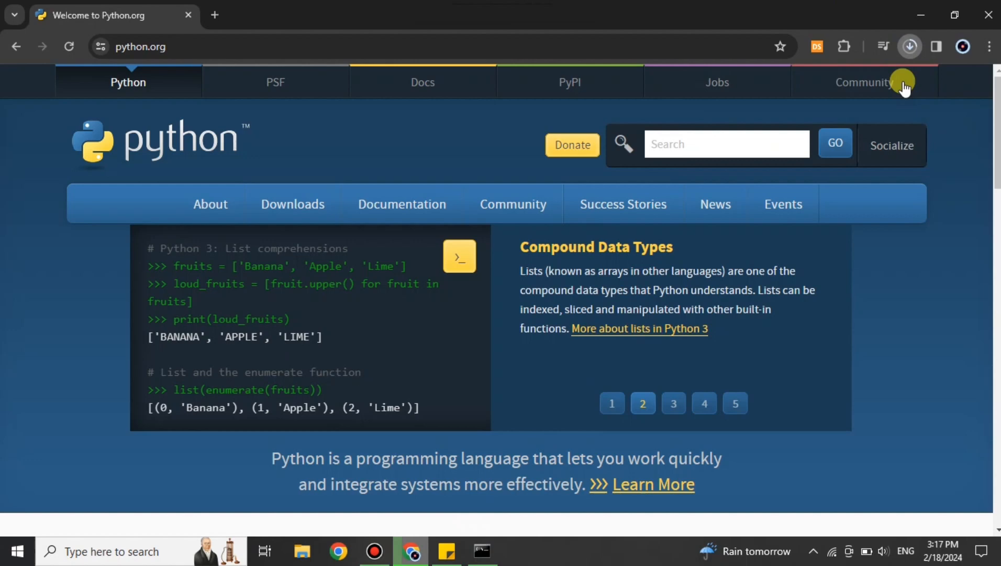
{"action": "mouse_move", "coordinate": [669, 246]}
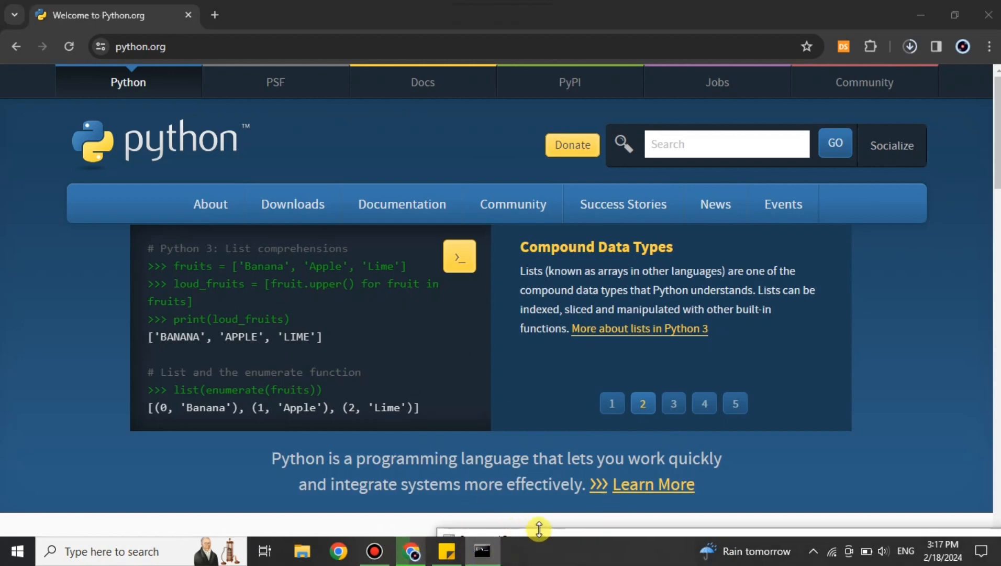
Close the old Command Prompt and launch a fresh one from Windows Search
{"action": "left_click", "coordinate": [481, 550]}
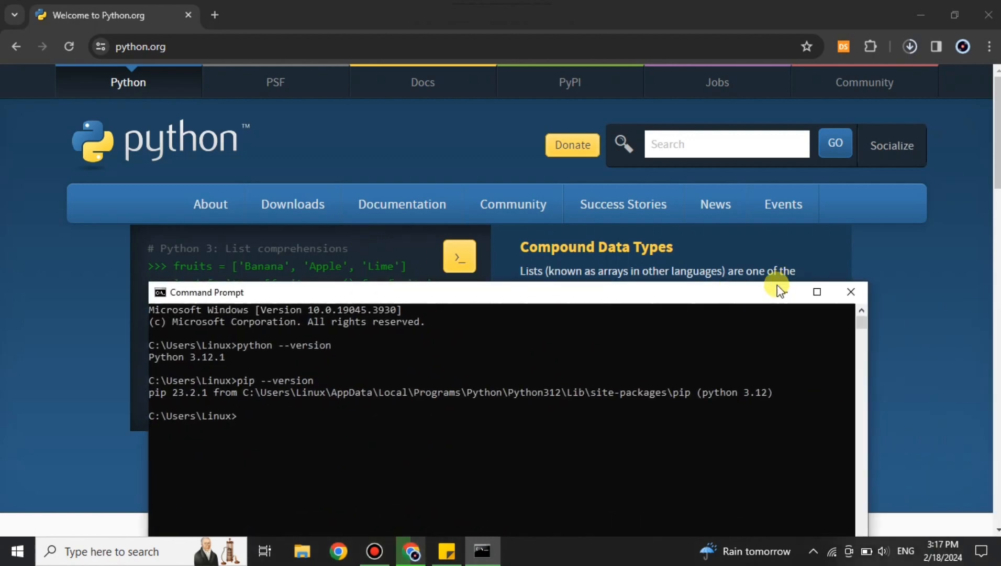
{"action": "left_click", "coordinate": [851, 292]}
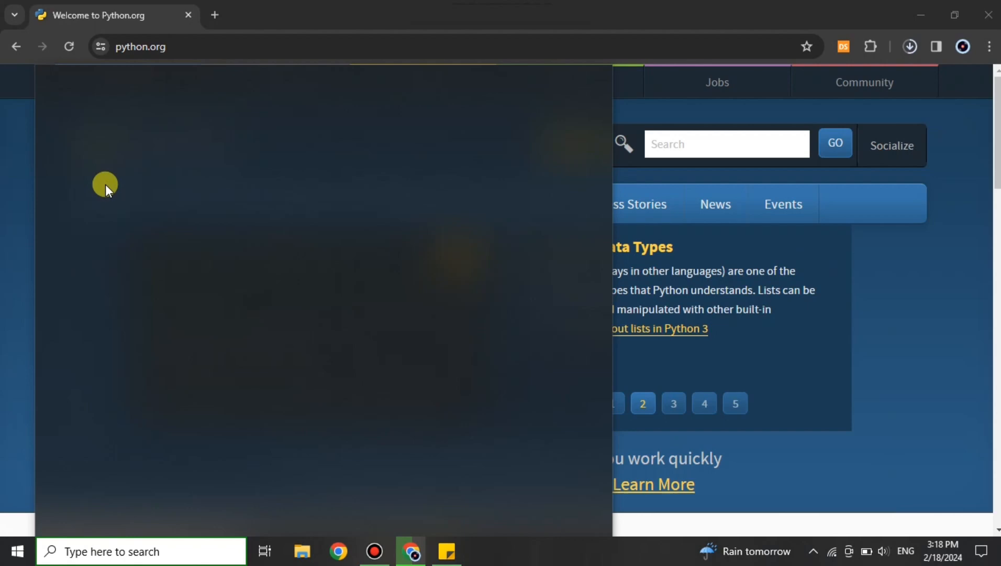
{"action": "left_click", "coordinate": [17, 550]}
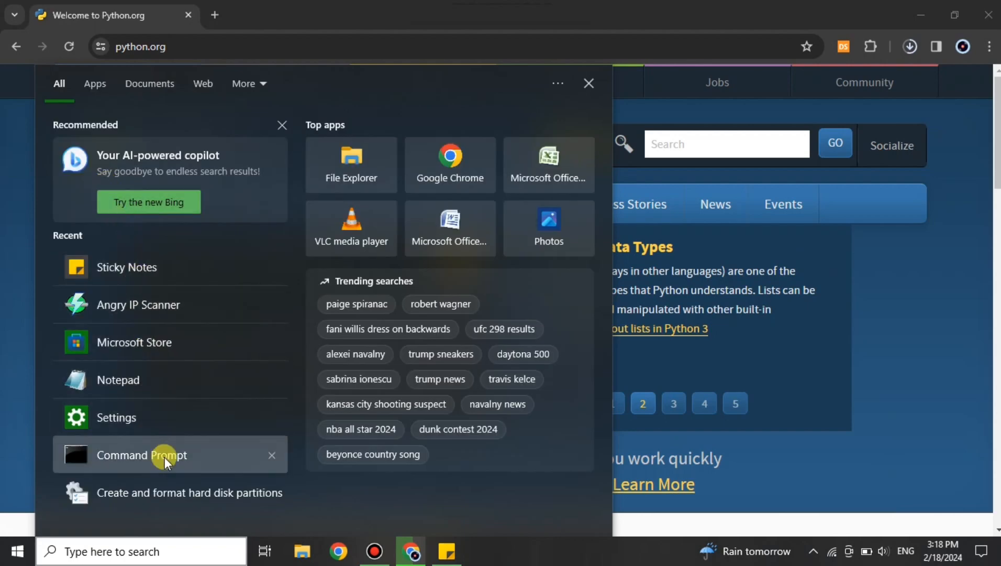
{"action": "left_click", "coordinate": [140, 455]}
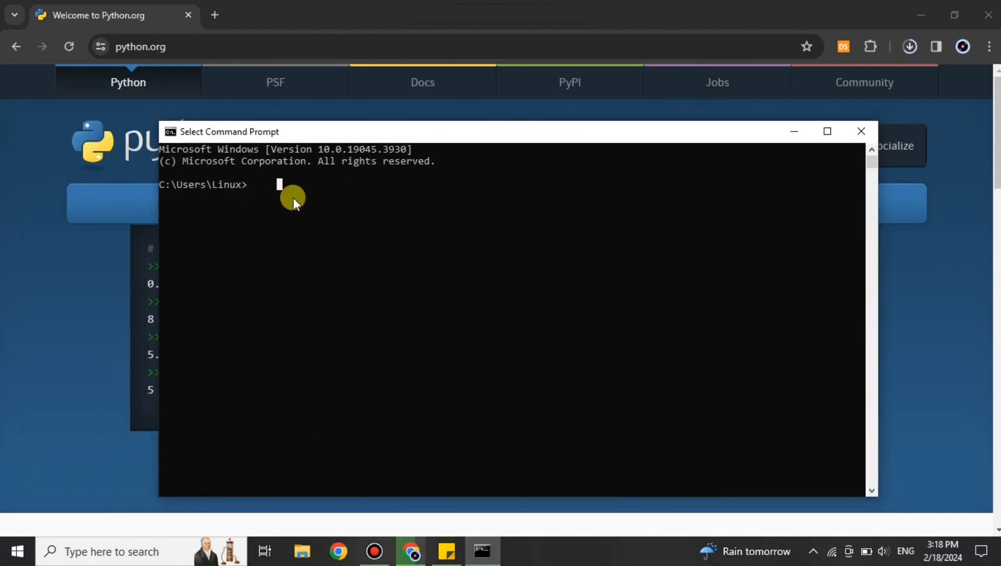
Run python --version to confirm Python 3.12.1 is installed
{"action": "type", "text": "pyth"}
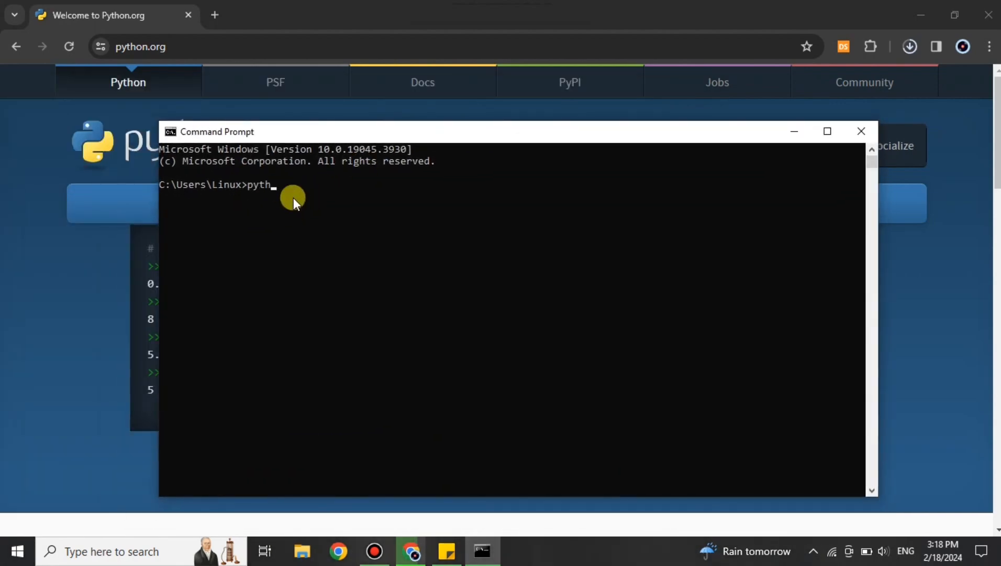
{"action": "type", "text": "on"}
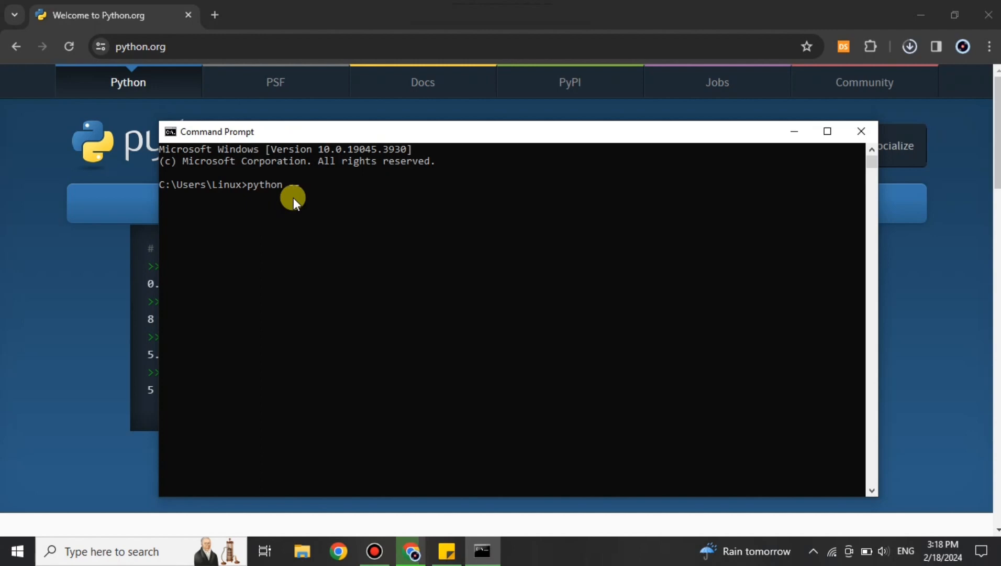
{"action": "type", "text": "--version"}
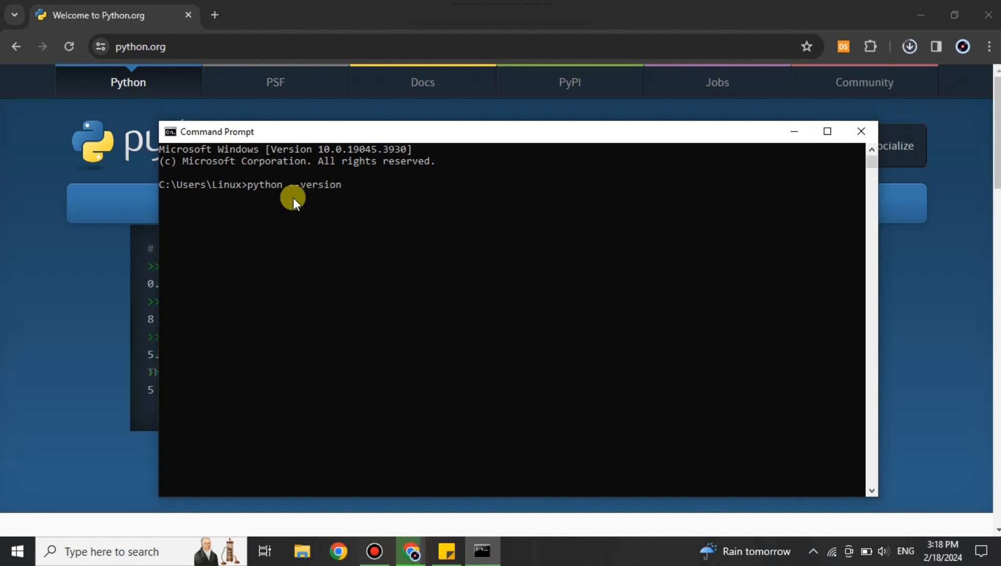
{"action": "key", "text": "Return"}
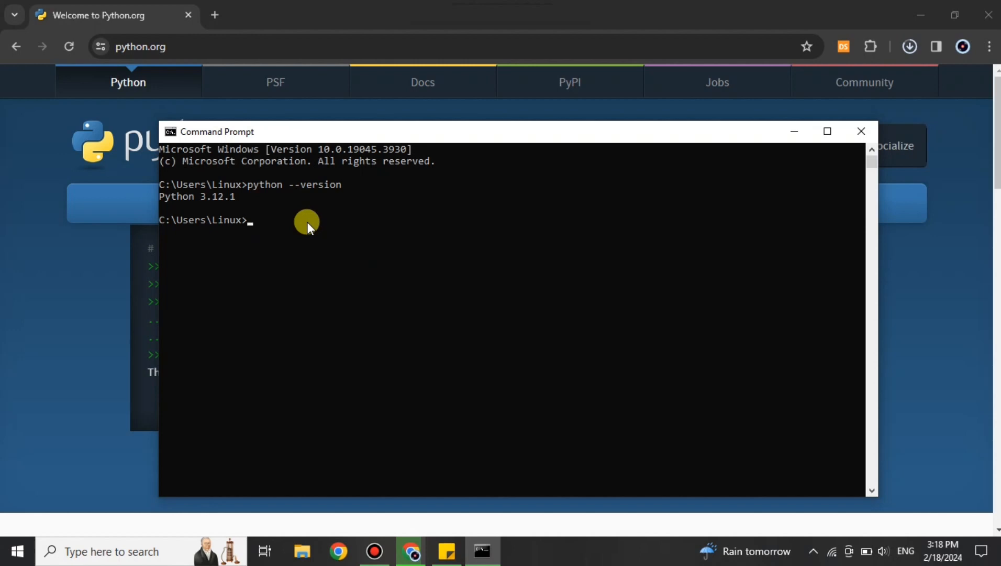
{"action": "mouse_move", "coordinate": [236, 210]}
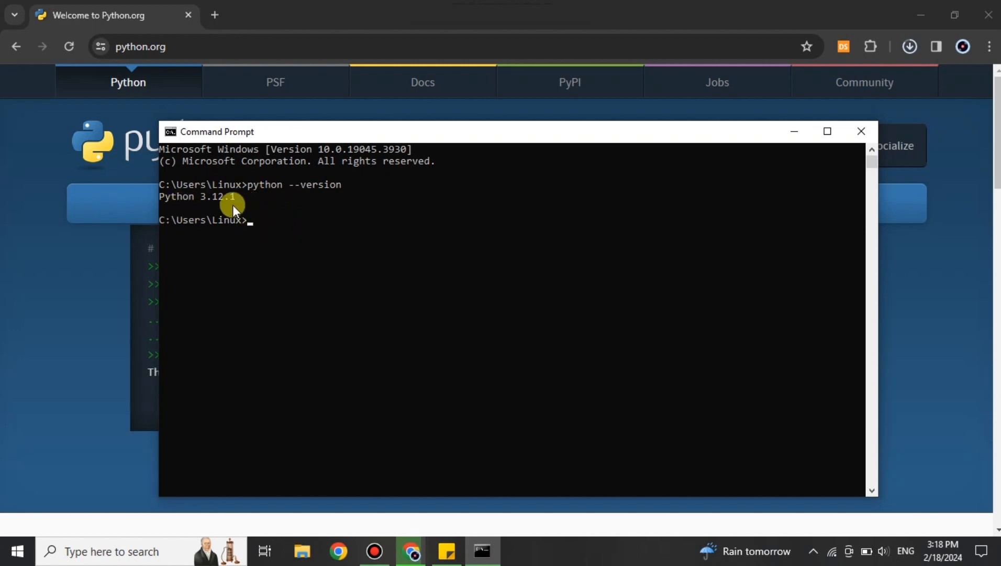
{"action": "mouse_move", "coordinate": [297, 224]}
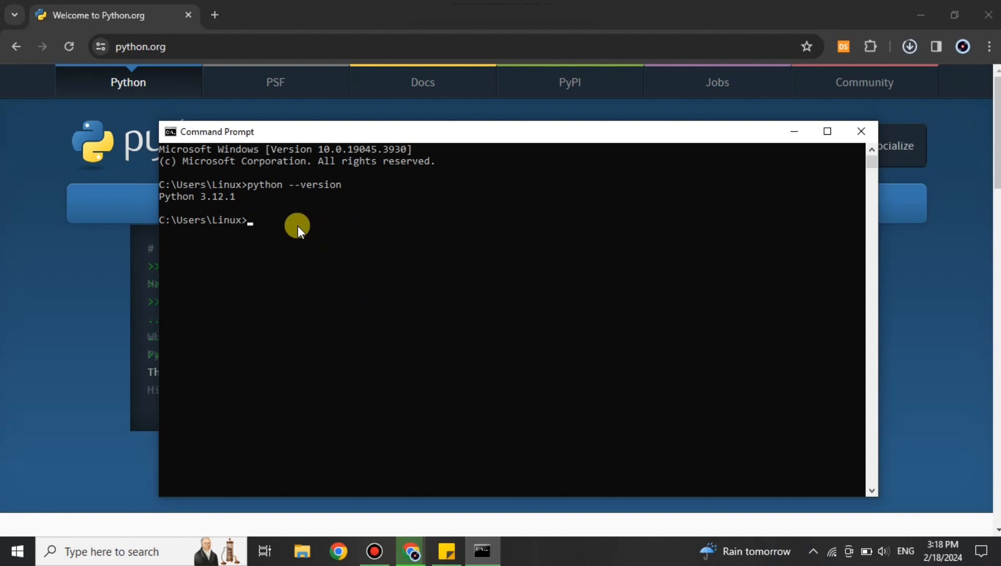
Run pip --version to confirm pip 23.2.1, then begin entering the pip install command
{"action": "type", "text": "pip"}
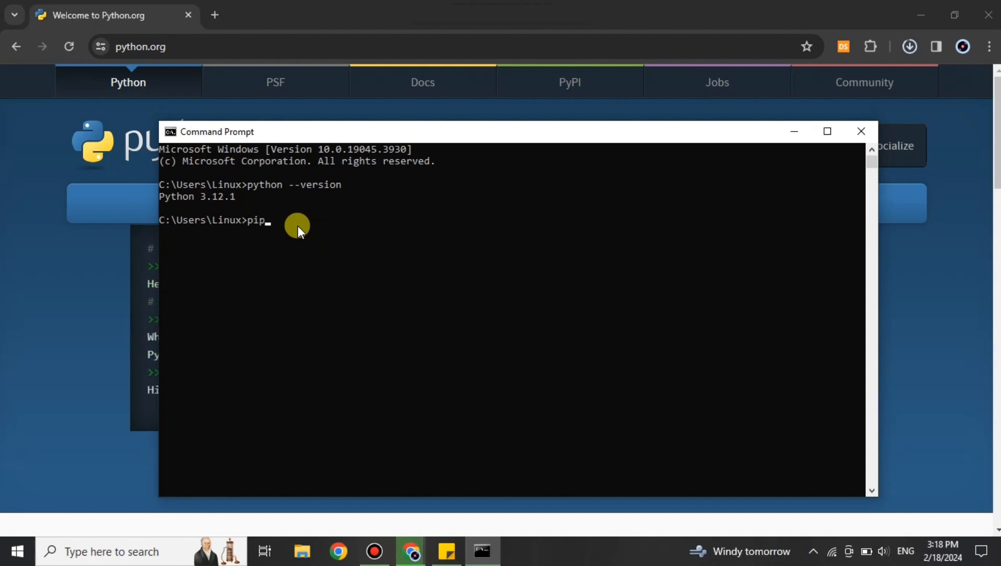
{"action": "type", "text": "--v"}
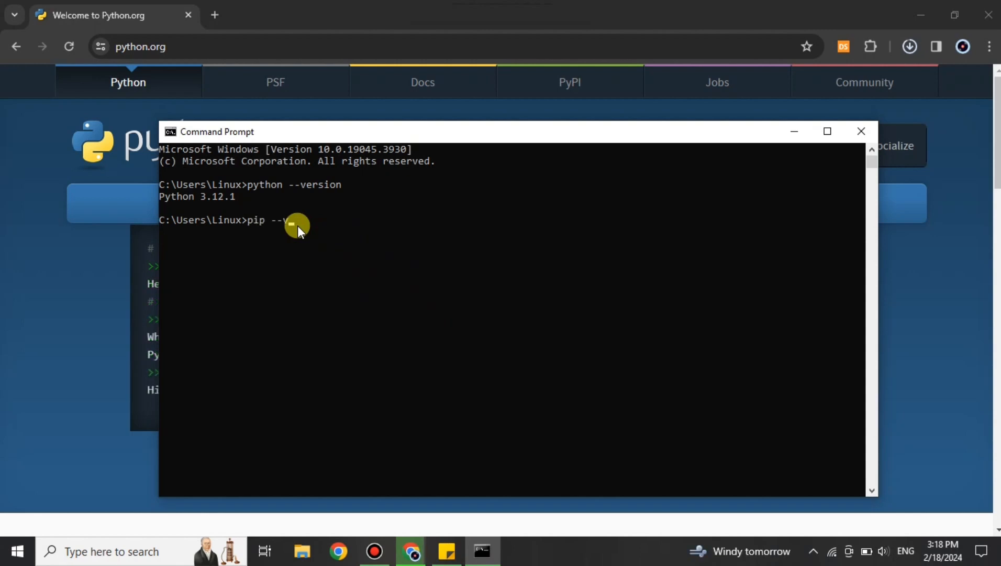
{"action": "type", "text": "version"}
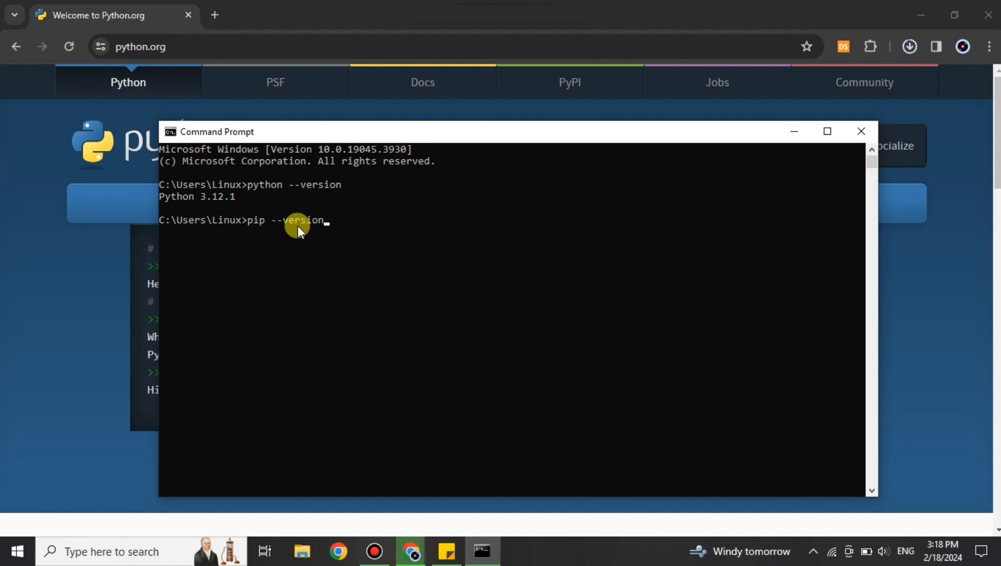
{"action": "key", "text": "Return"}
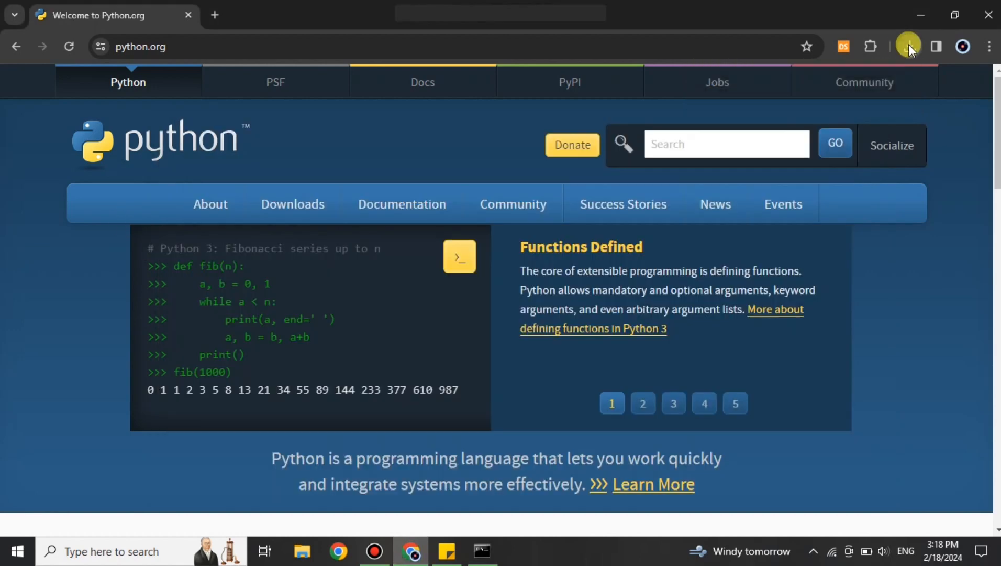
{"action": "left_click", "coordinate": [480, 551]}
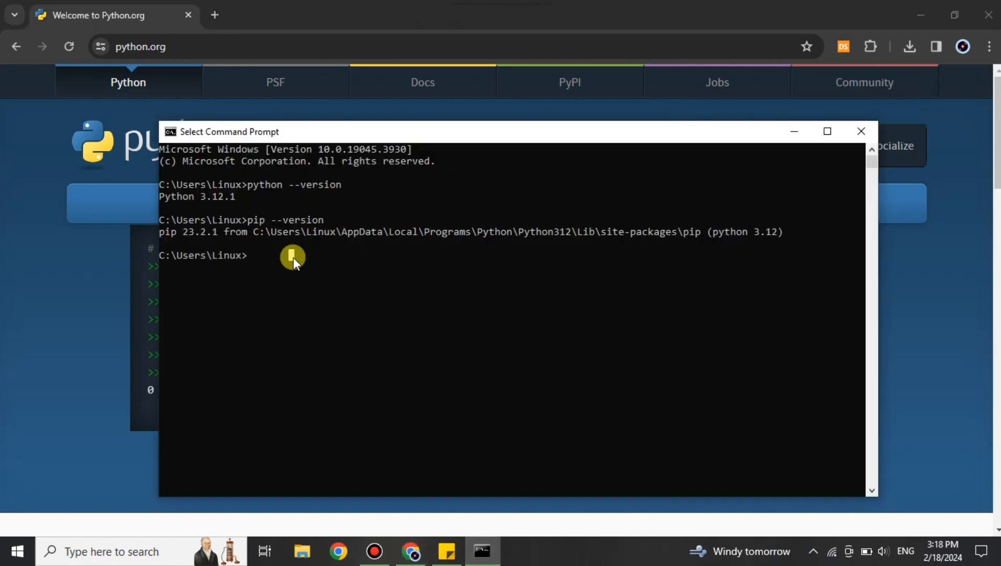
{"action": "type", "text": "pip install torch"}
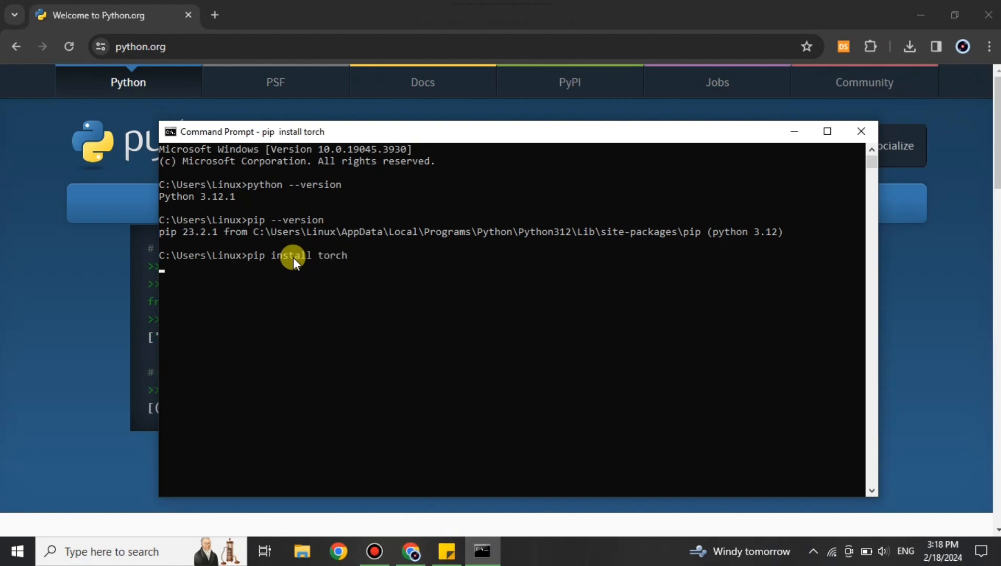
{"action": "mouse_move", "coordinate": [5, 337]}
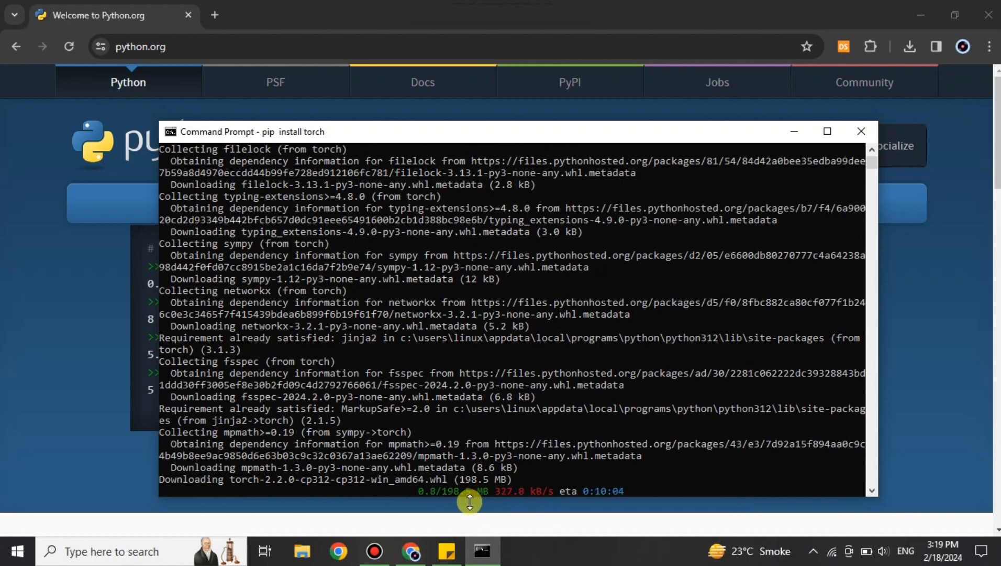
{"action": "mouse_move", "coordinate": [590, 533]}
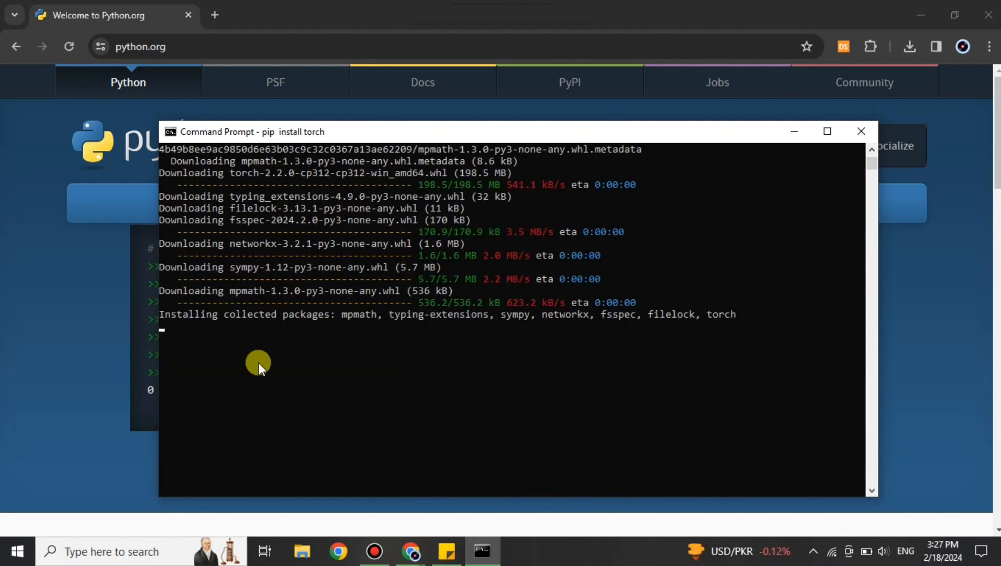
{"action": "mouse_move", "coordinate": [682, 337]}
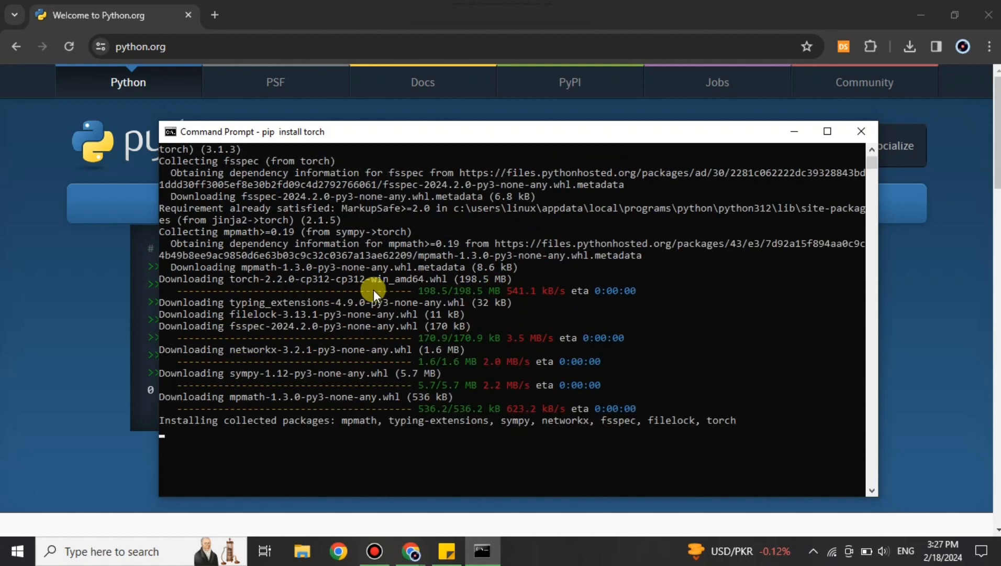
{"action": "scroll", "scroll_direction": "up", "scroll_amount": 3}
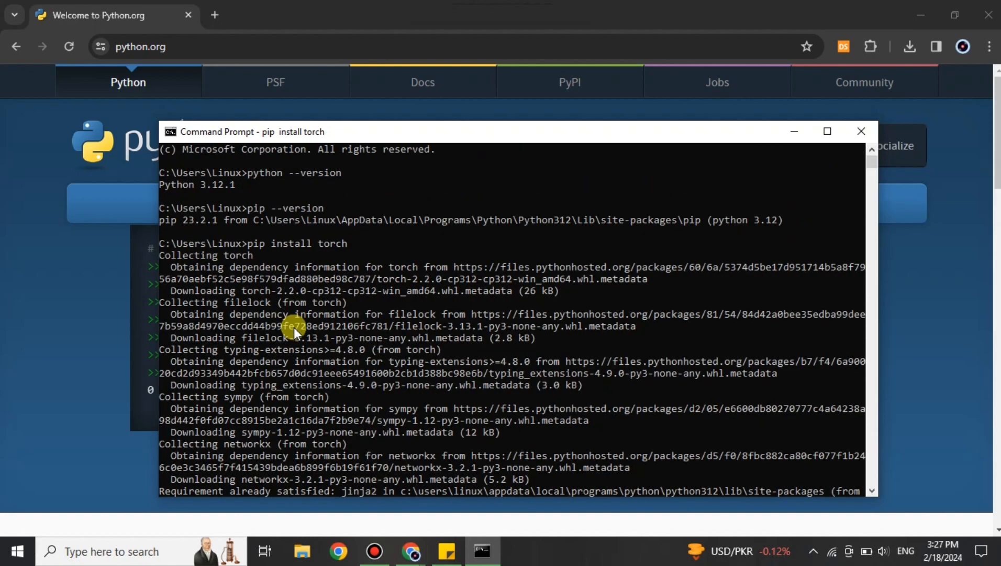
{"action": "mouse_move", "coordinate": [466, 318]}
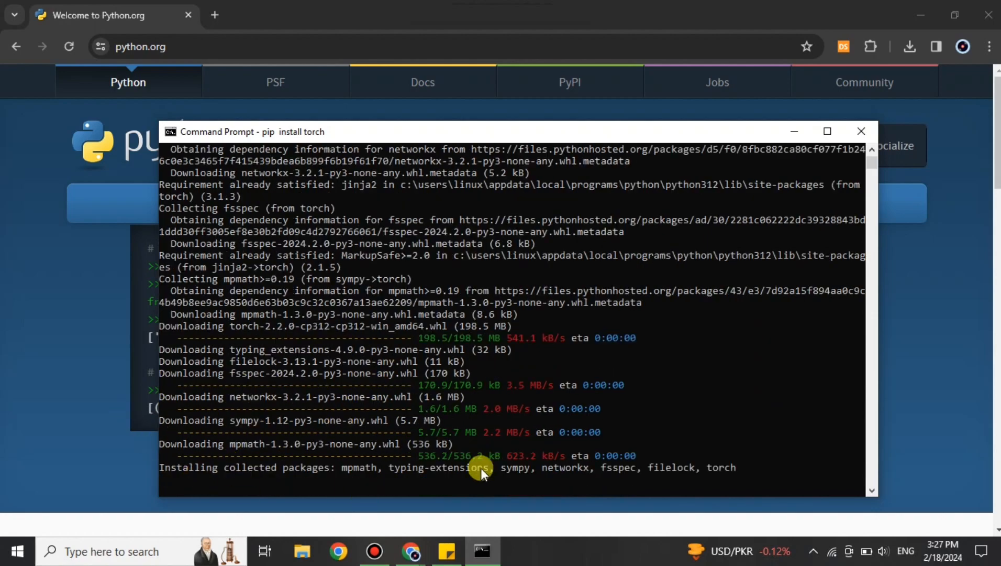
{"action": "mouse_move", "coordinate": [198, 446]}
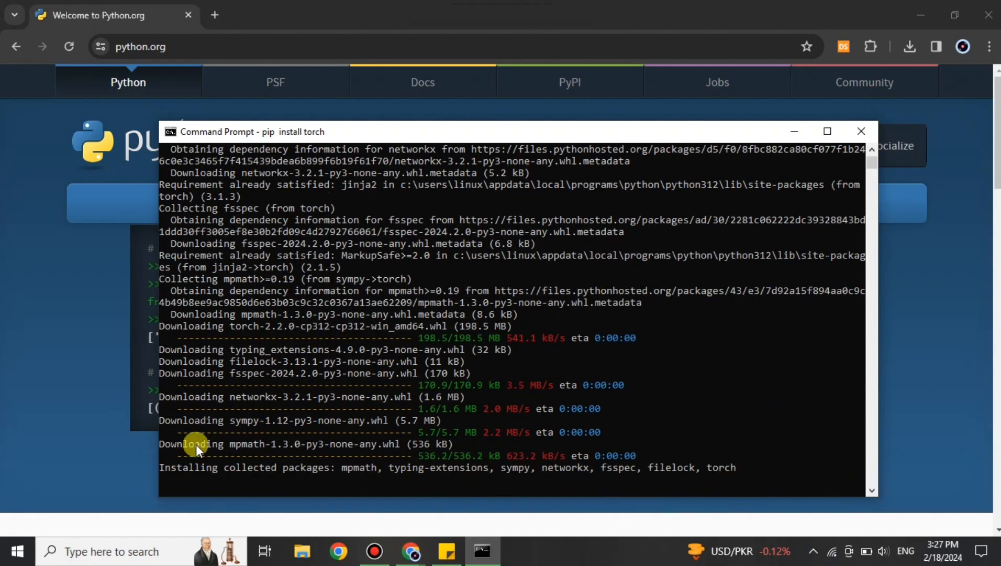